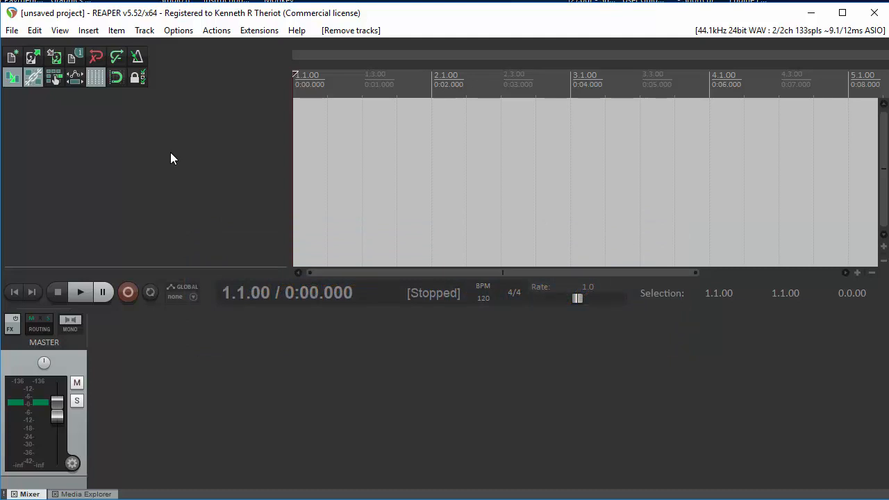
mouse_move(132, 125)
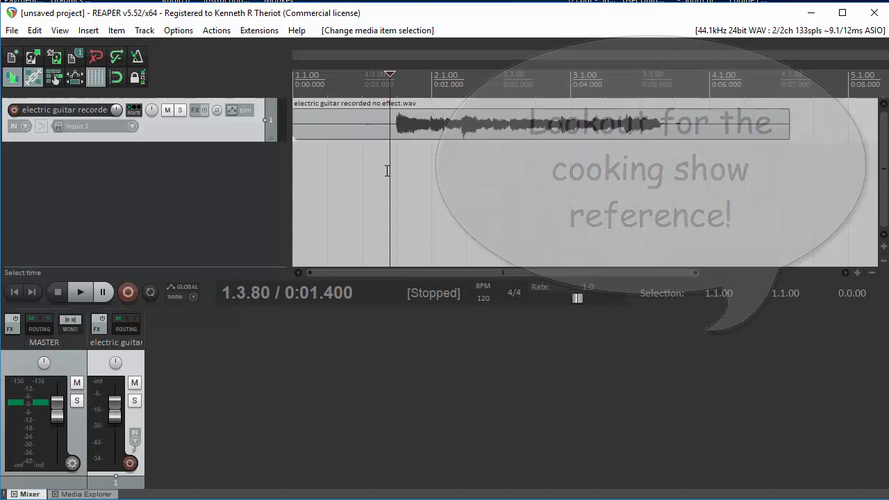
- Play back the raw imported guitar recording once, then stop
click(79, 291)
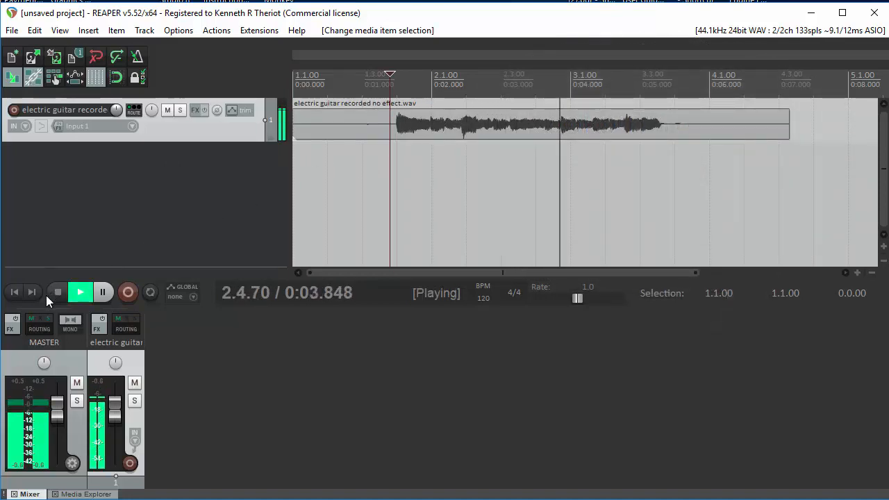
click(58, 292)
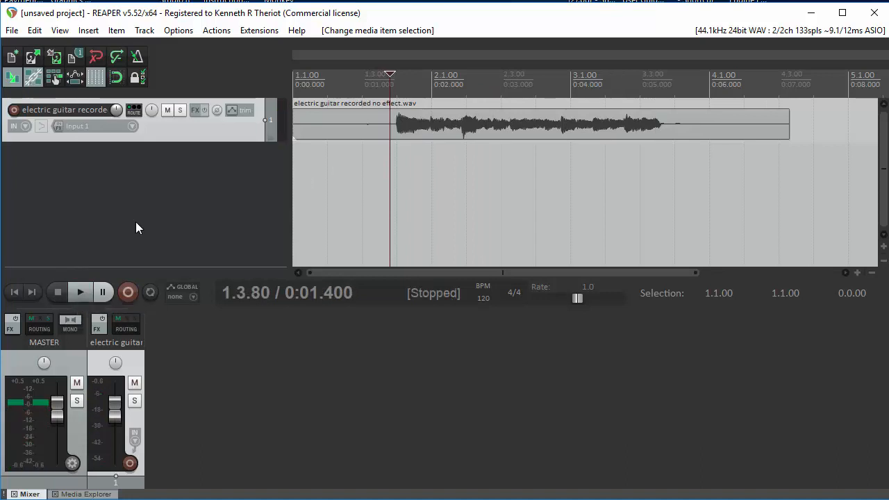
mouse_move(220, 197)
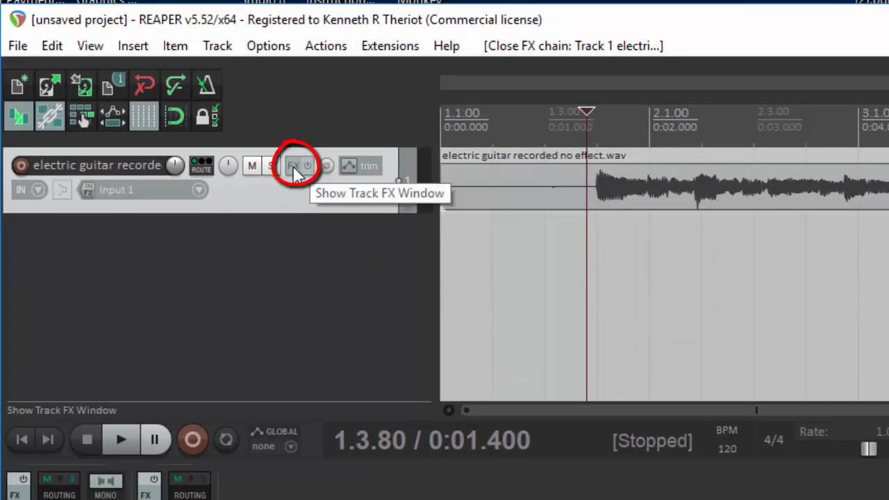
- Add JS: Convolution Amp/Cab Modeler to the guitar track via the FX chain, filtering by 'amp'
click(293, 165)
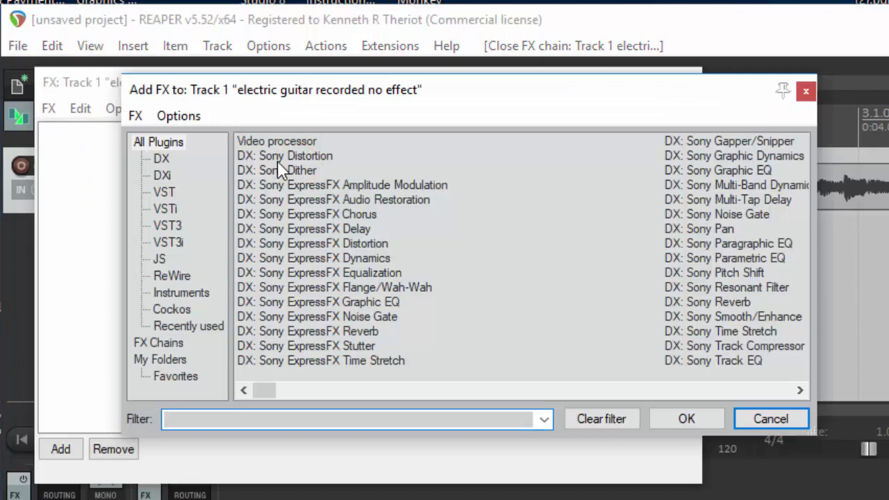
click(158, 141)
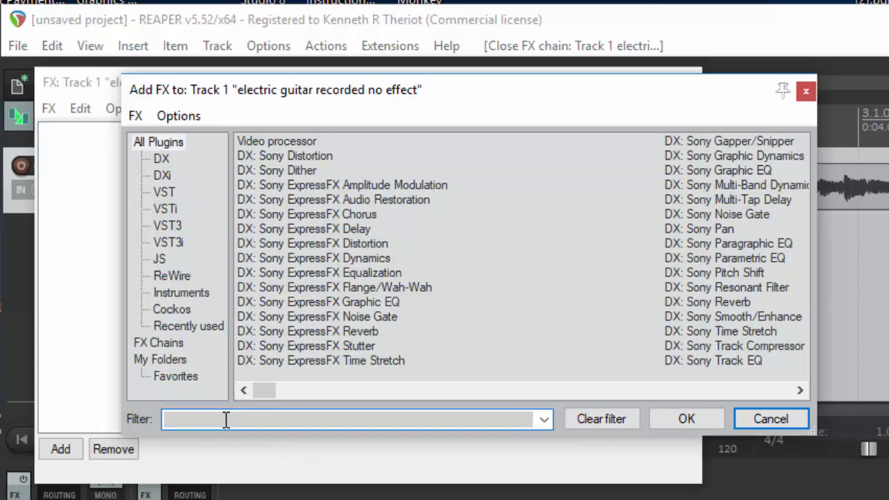
text(amp)
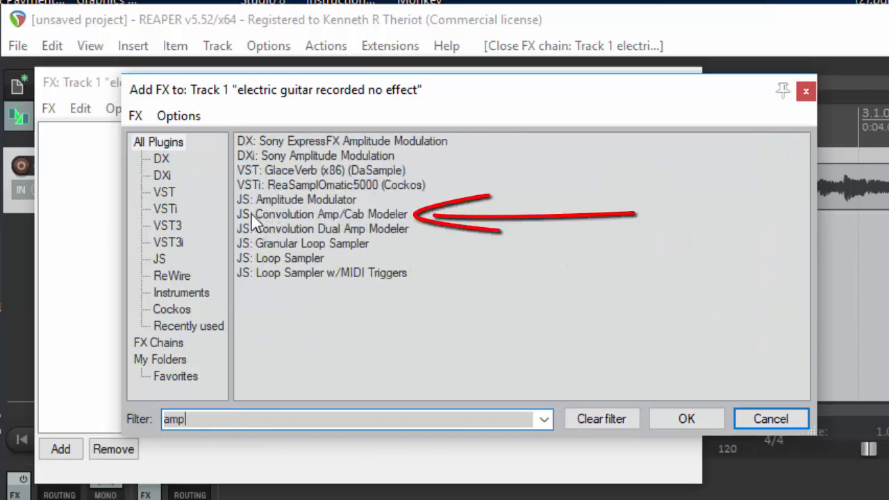
mouse_move(340, 228)
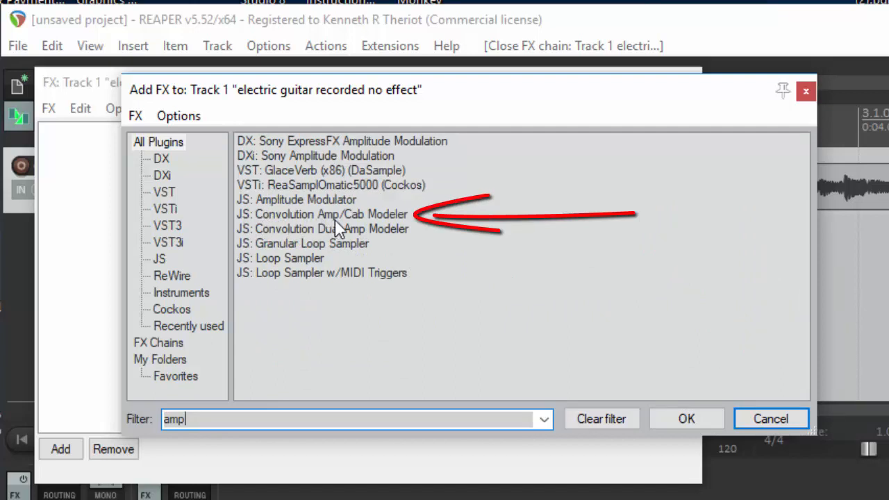
click(322, 214)
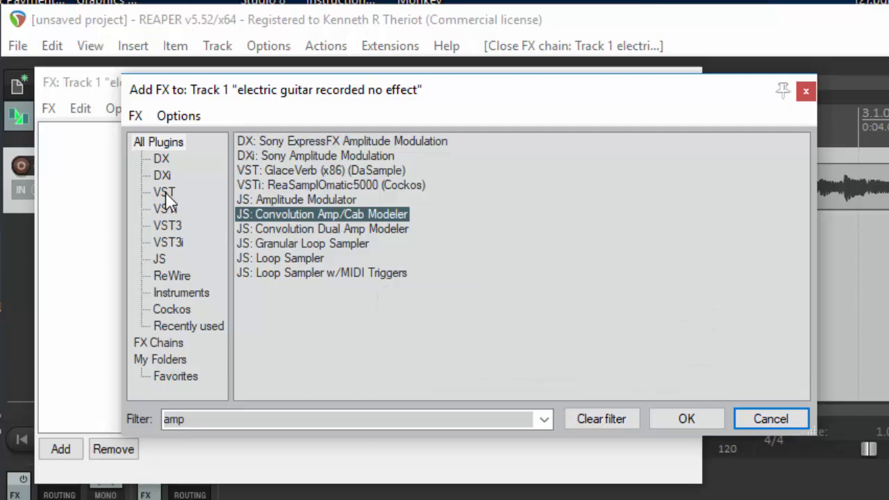
mouse_move(298, 219)
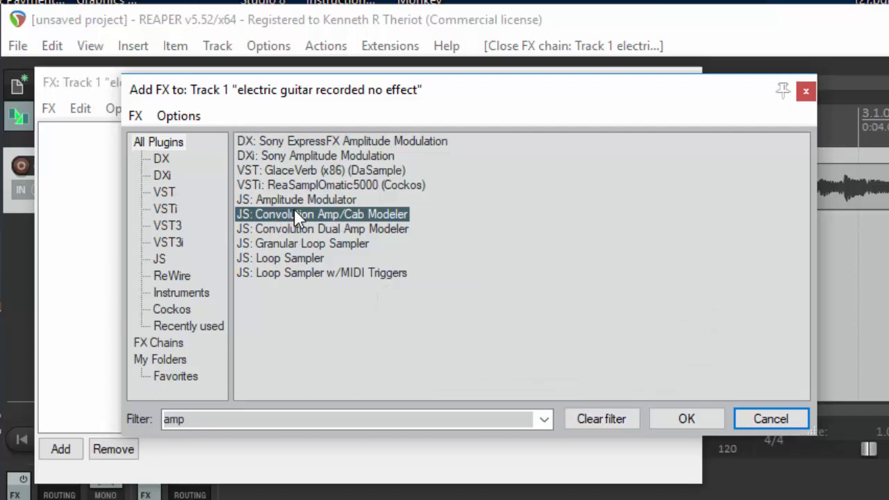
click(686, 418)
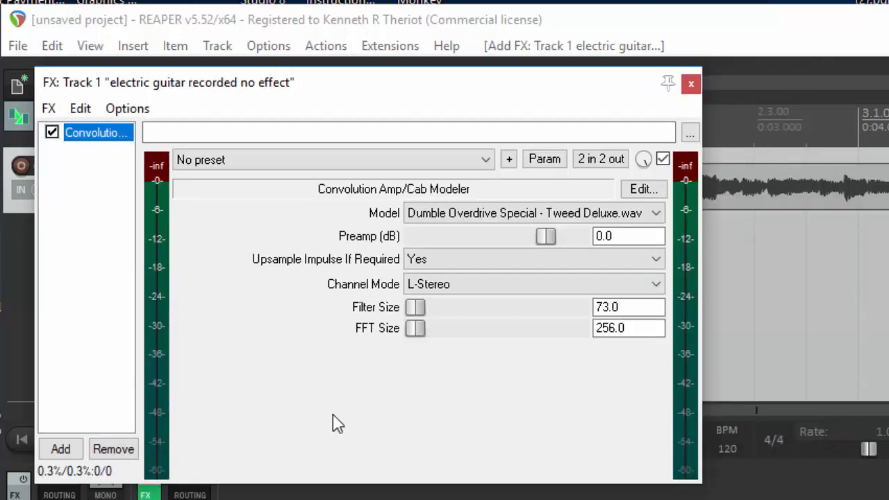
click(531, 212)
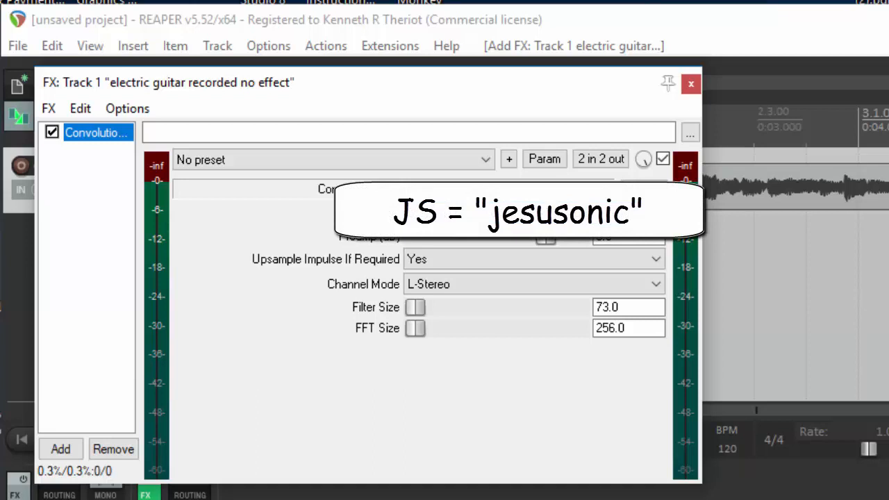
click(653, 213)
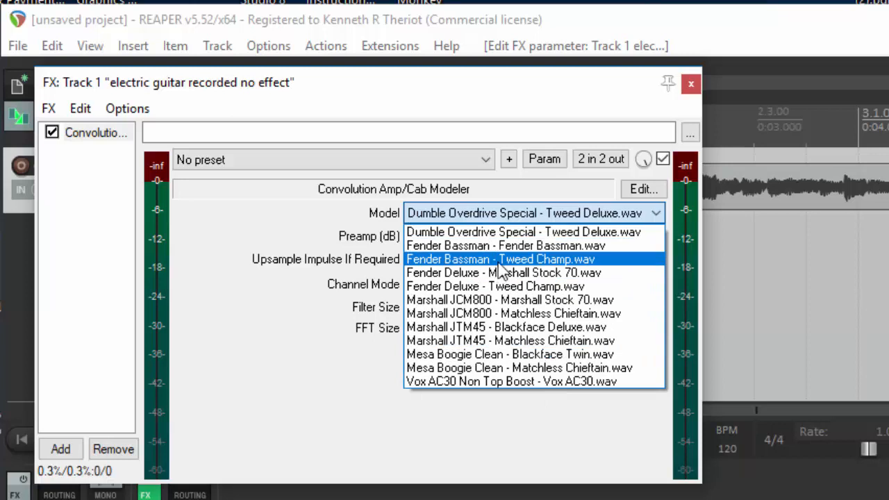
mouse_move(520, 287)
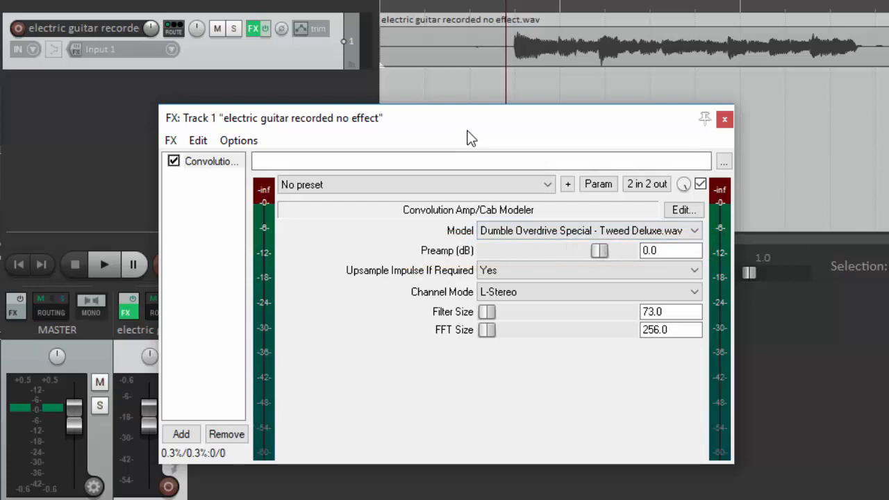
mouse_move(105, 264)
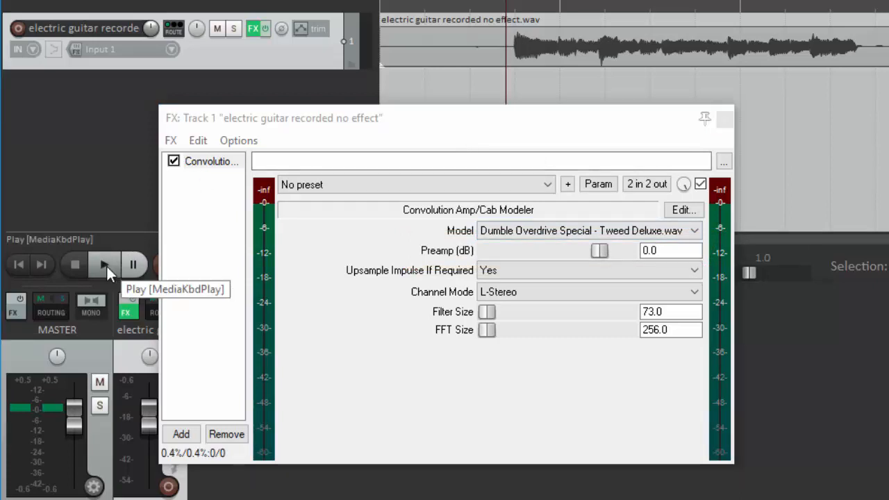
- Set the amp modeler Preamp to -13 dB and audition the guitar through it
click(104, 264)
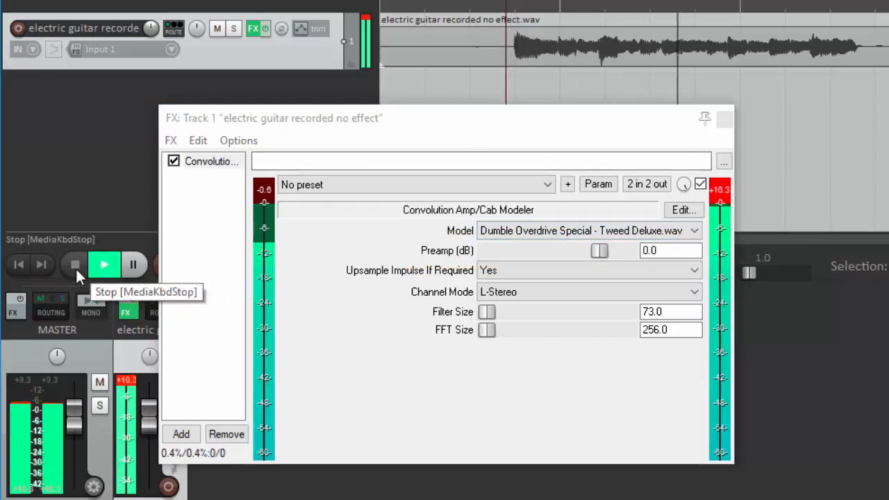
click(75, 263)
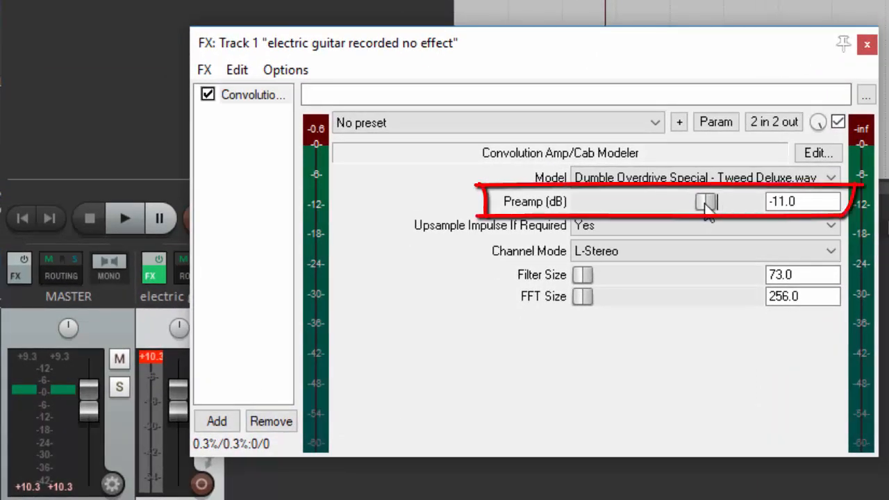
drag(707, 201, 700, 201)
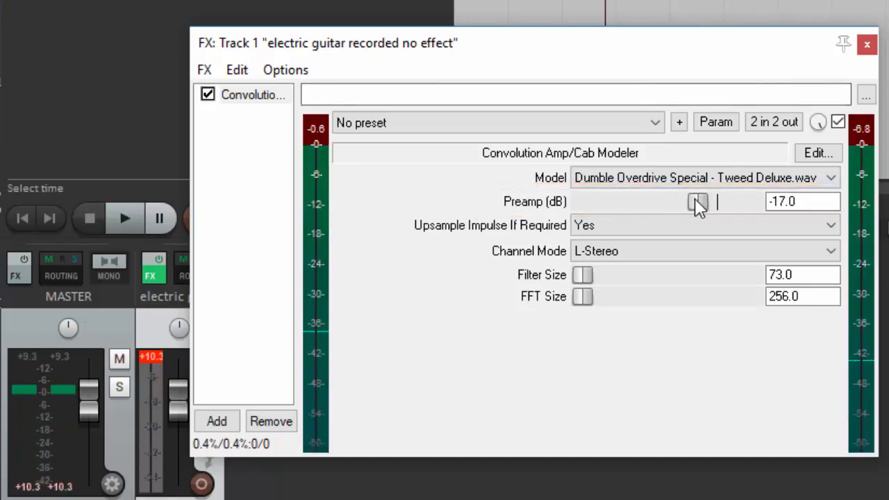
drag(697, 201, 706, 201)
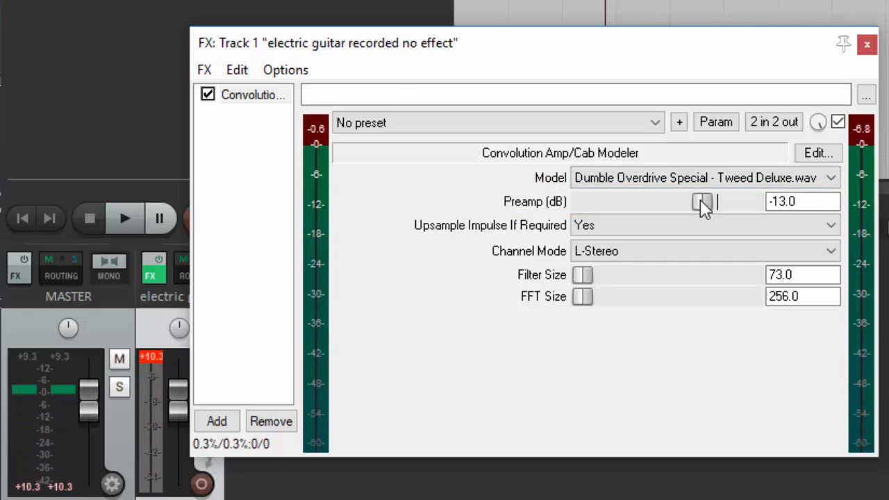
click(125, 218)
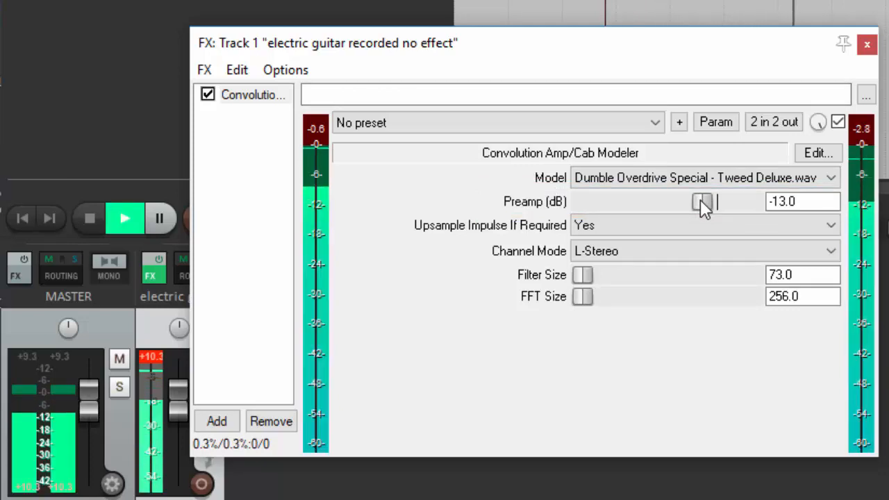
click(125, 218)
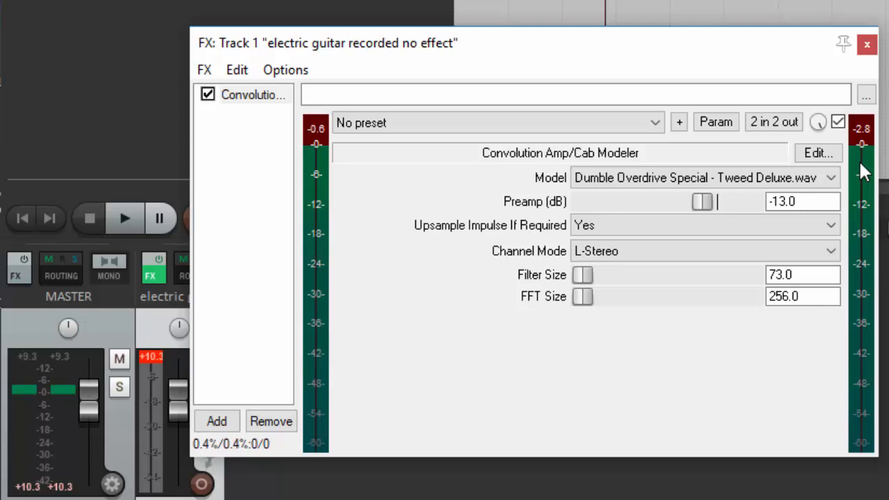
mouse_move(516, 338)
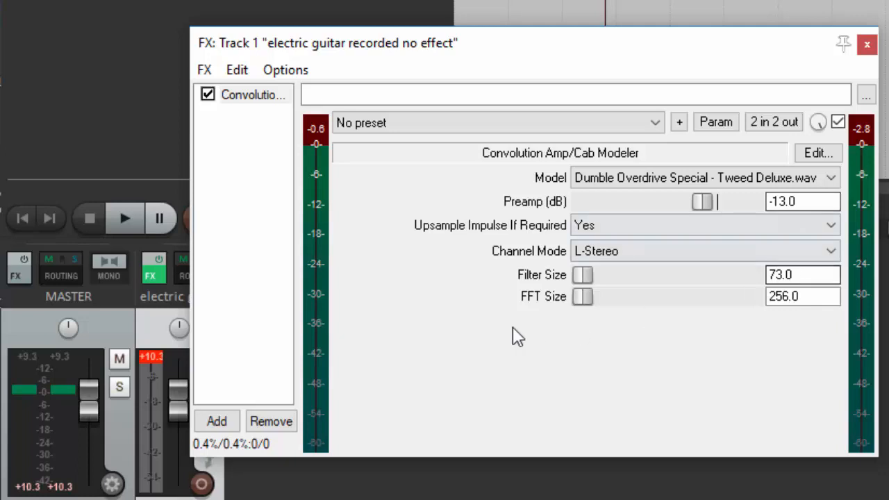
mouse_move(473, 353)
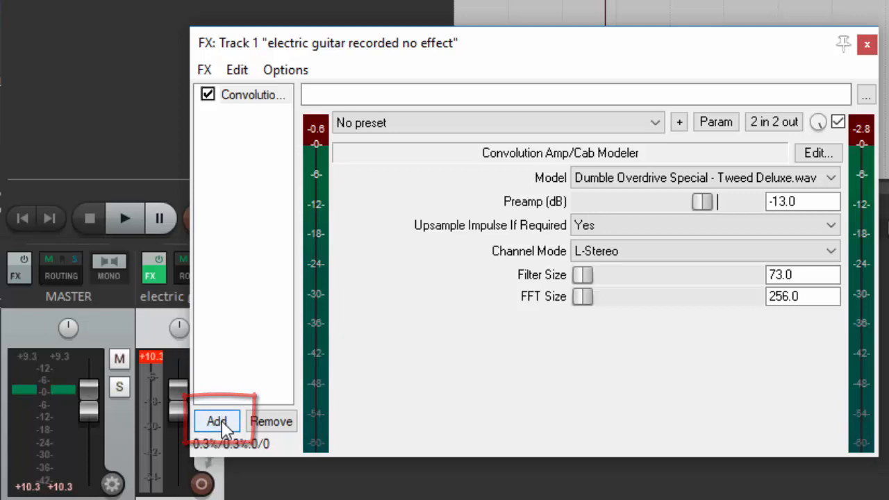
- Add JS Distortion after the amp modeler with Gain 11 dB and Hardness 4, auditioning the result
click(216, 422)
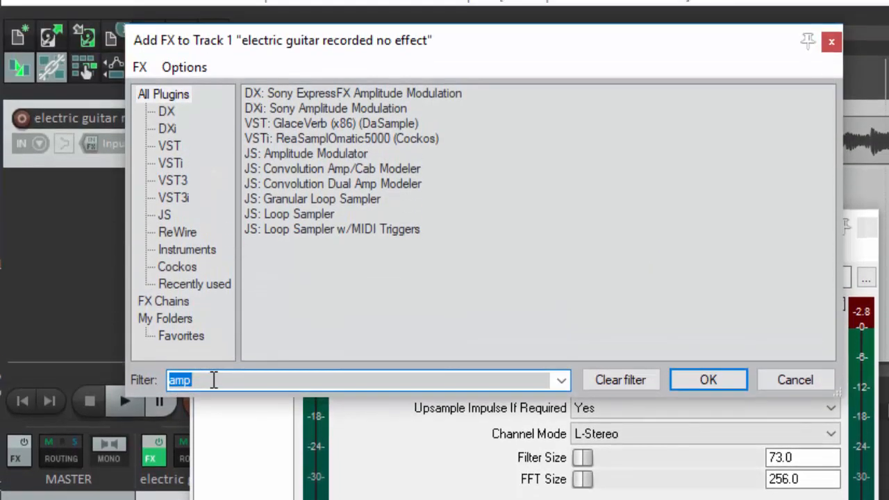
text(distortion)
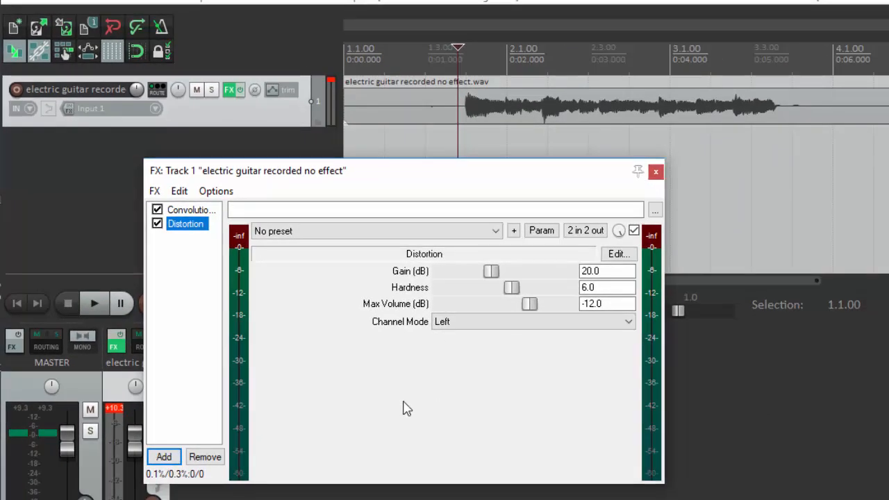
click(94, 303)
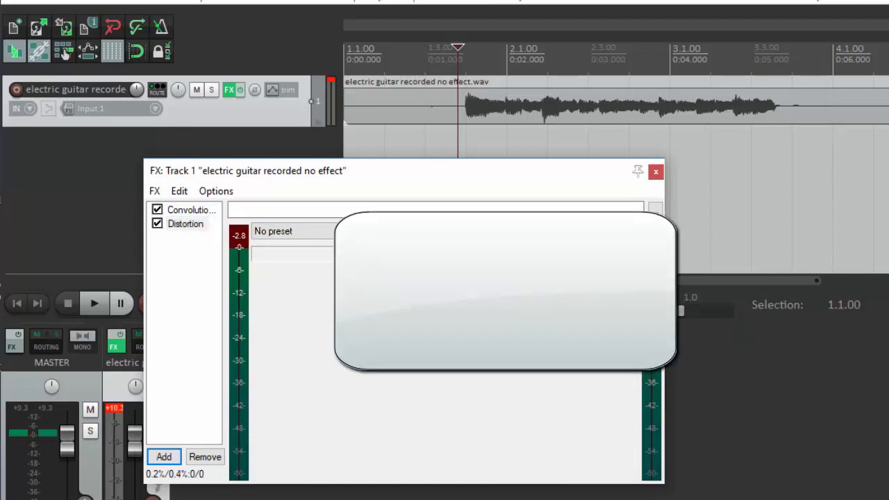
click(94, 303)
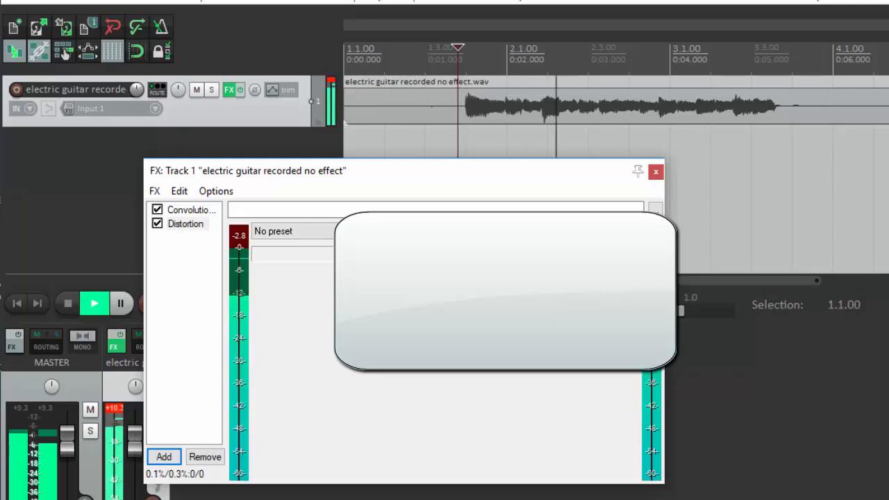
click(185, 222)
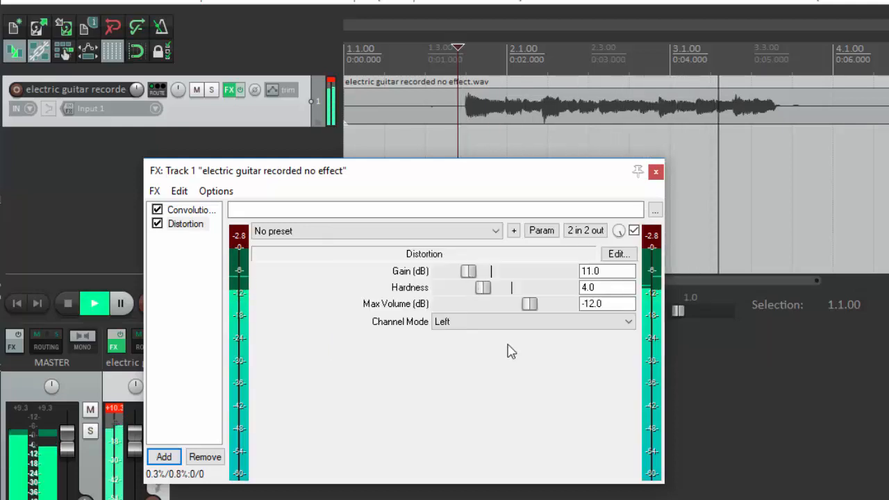
click(655, 170)
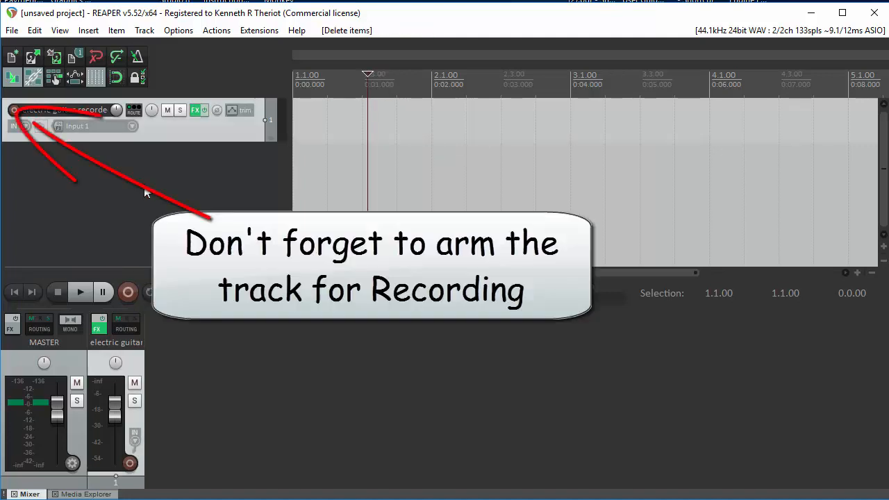
- Arm the guitar track for recording with Record Monitoring ON
click(14, 111)
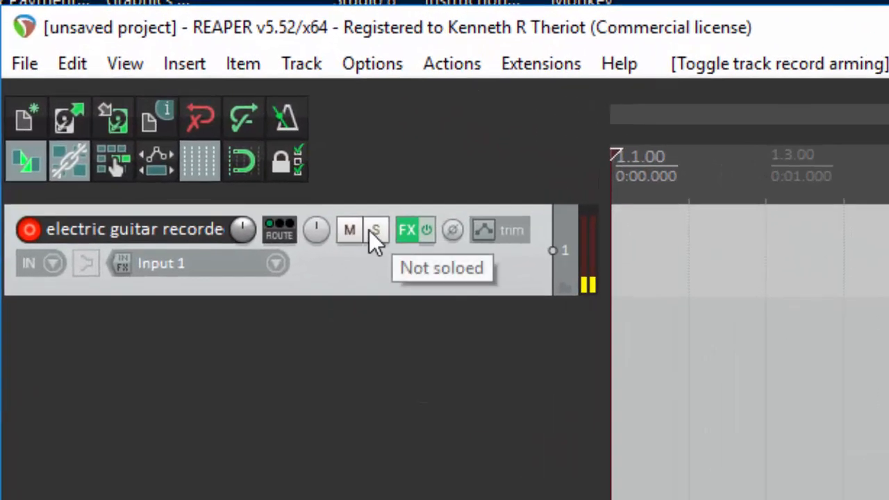
click(85, 262)
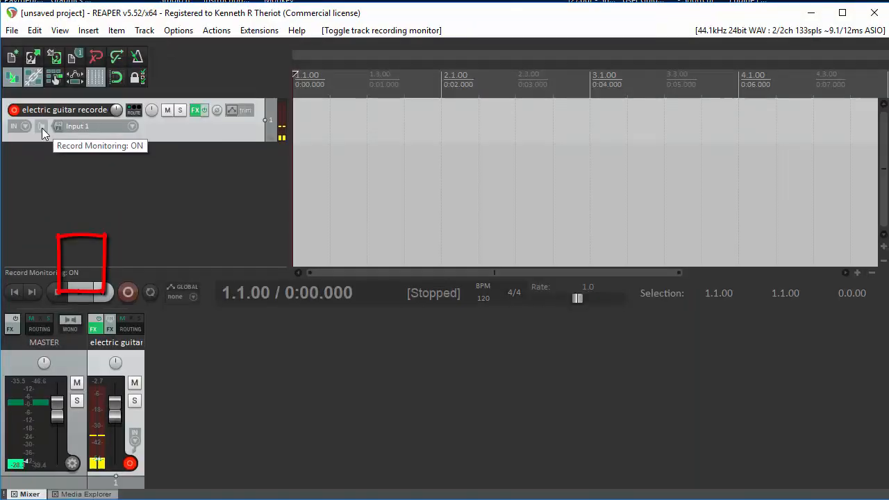
click(79, 291)
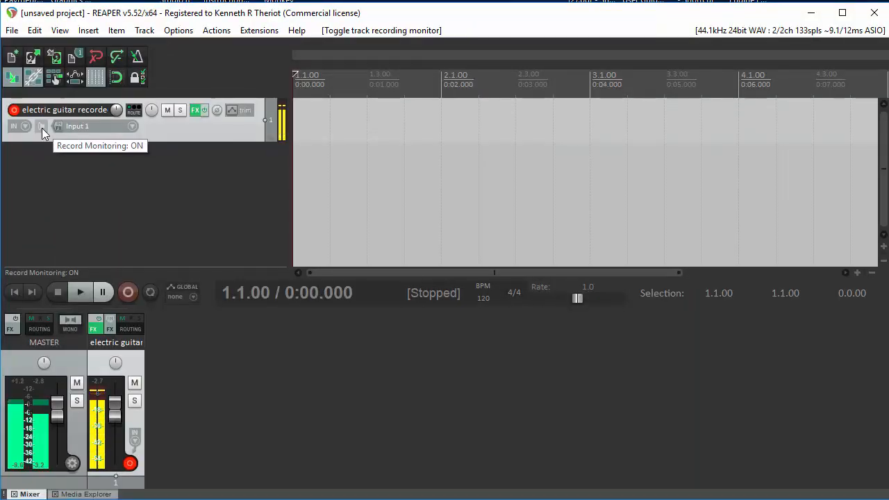